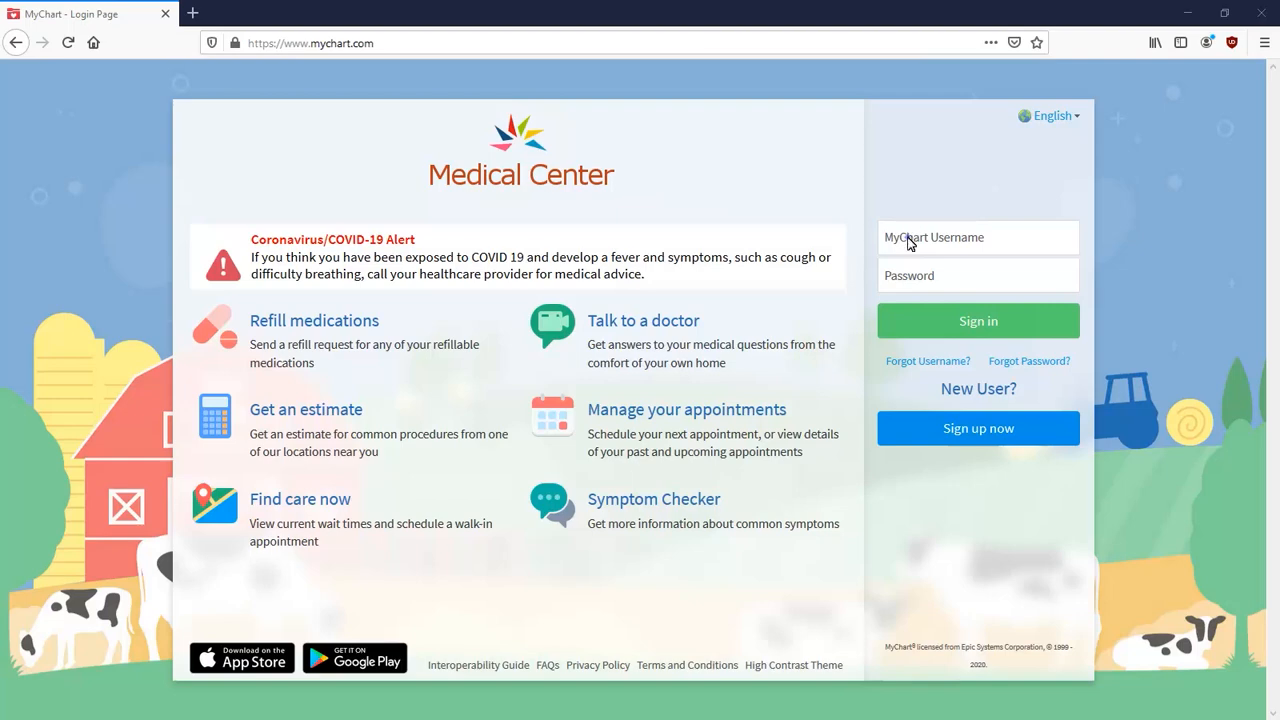
{"action": "type", "text": "padams"}
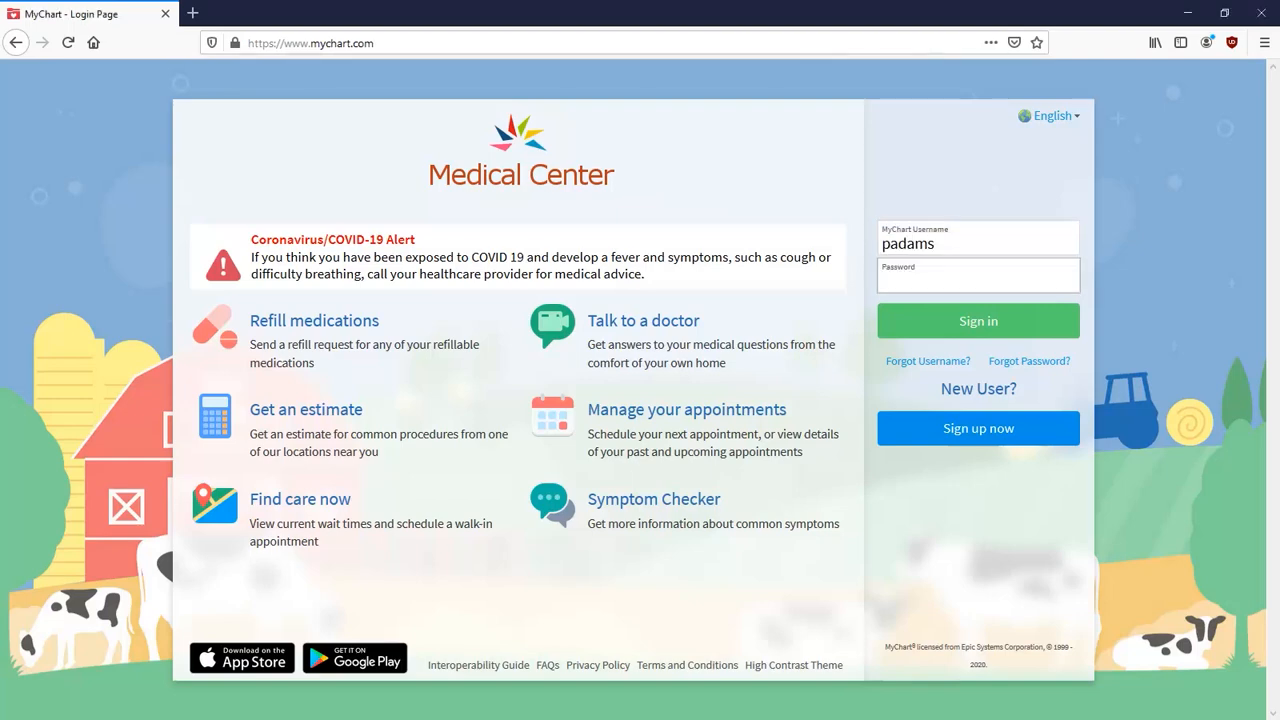
{"action": "left_click", "coordinate": [977, 320]}
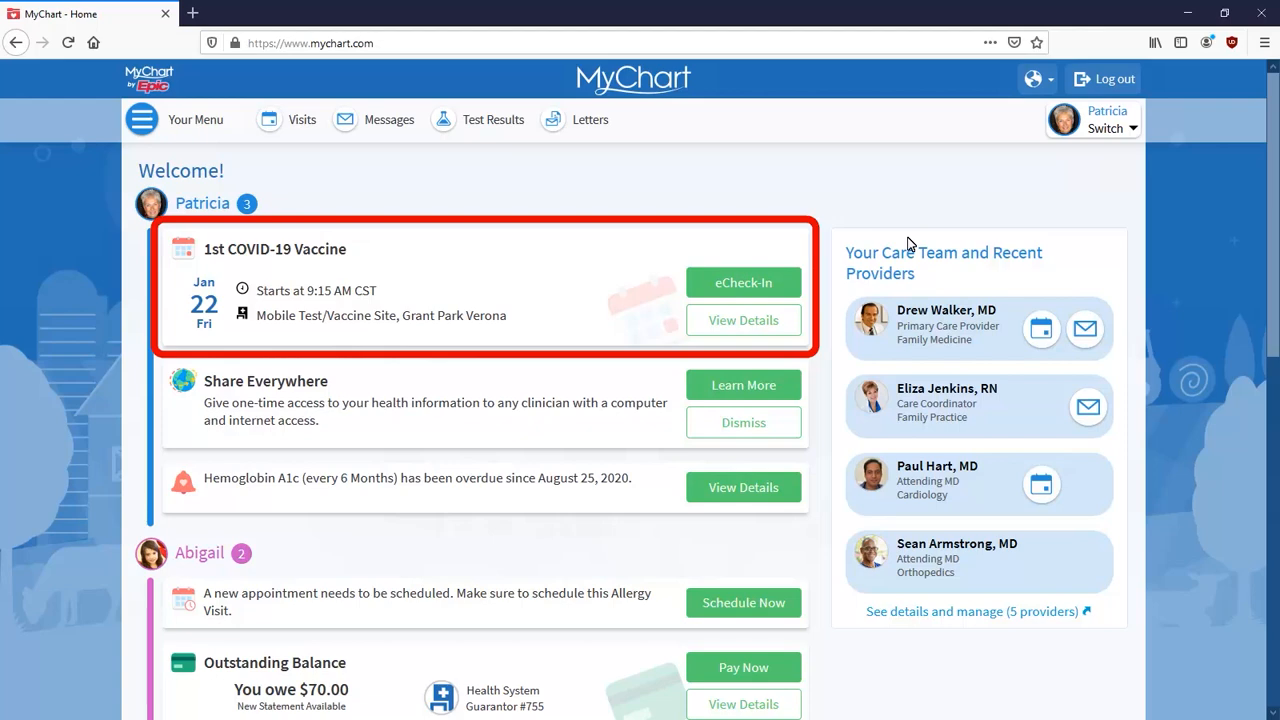
- Start eCheck-In for the 1st COVID-19 Vaccine and confirm medications and pharmacy are correct
{"action": "left_click", "coordinate": [743, 282]}
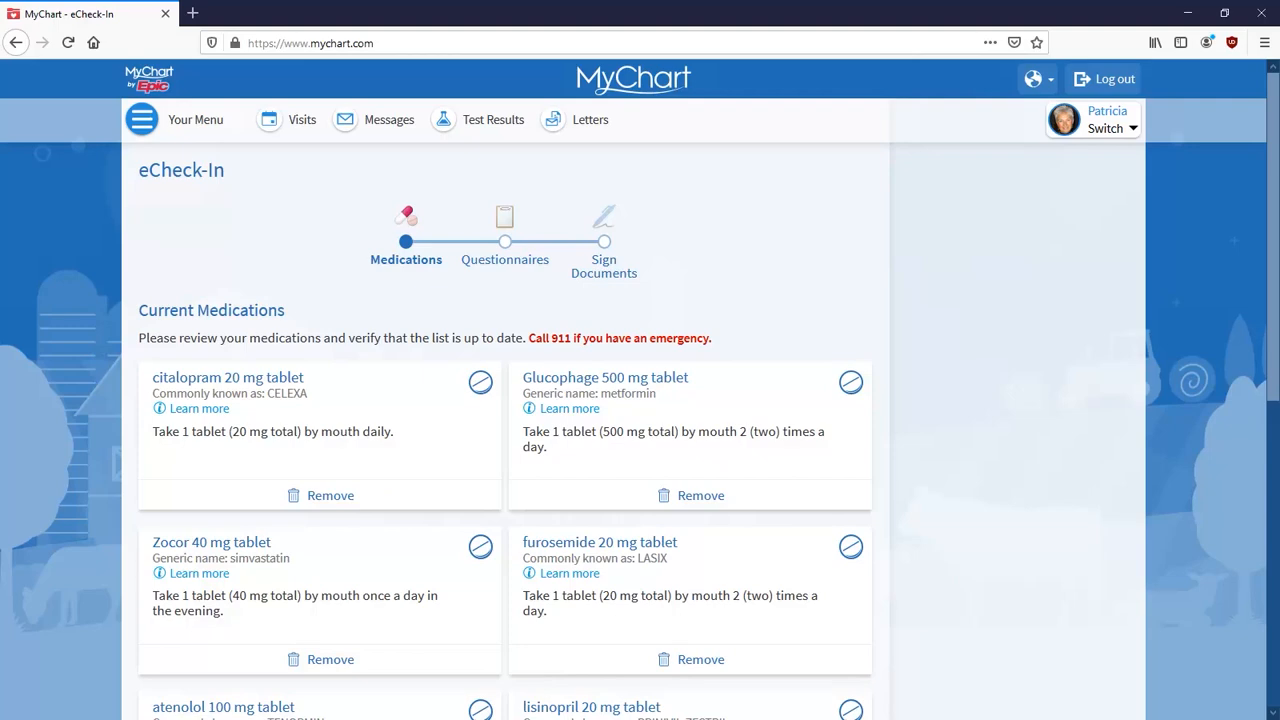
{"action": "scroll", "scroll_direction": "down", "scroll_amount": 3}
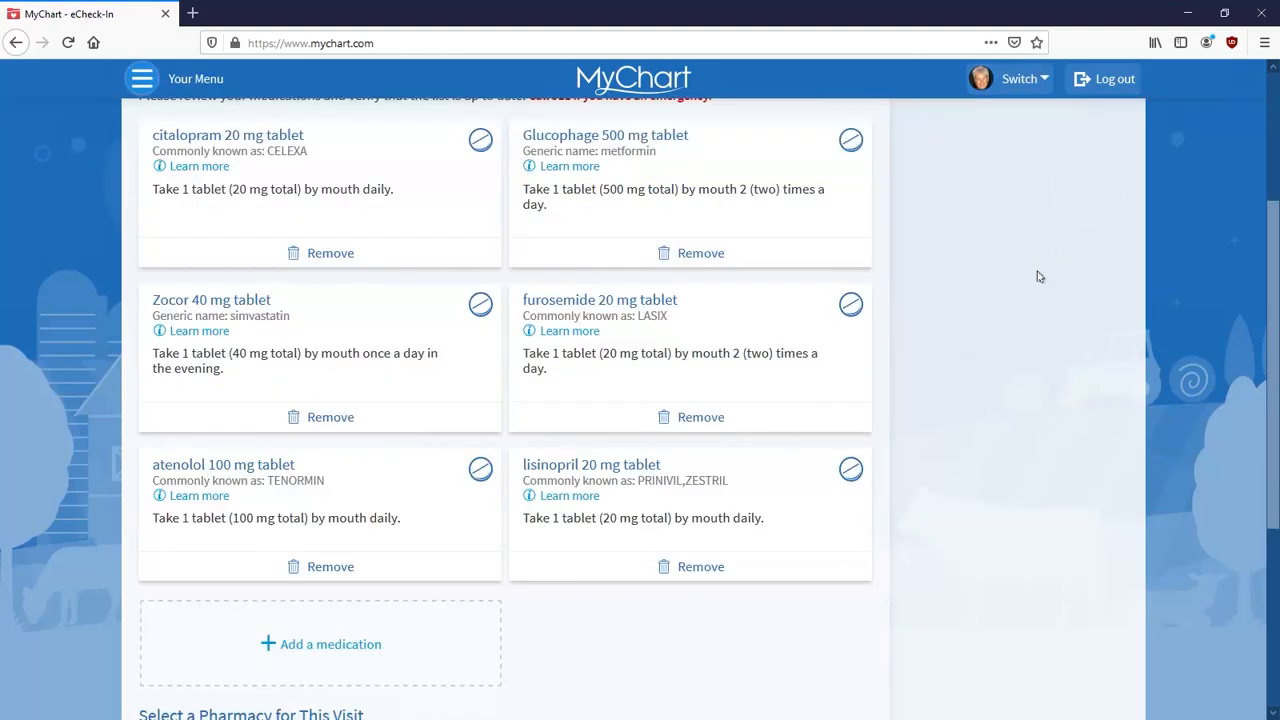
{"action": "scroll", "scroll_direction": "down", "scroll_amount": 3}
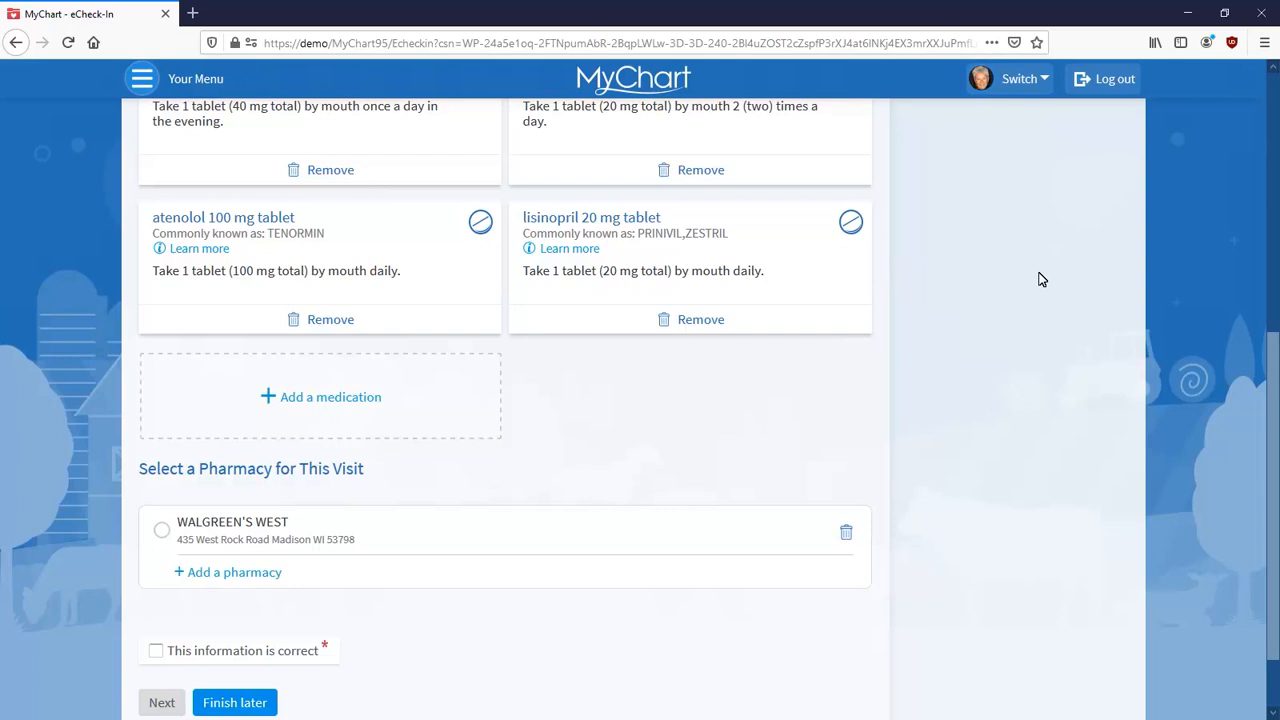
{"action": "mouse_move", "coordinate": [185, 531]}
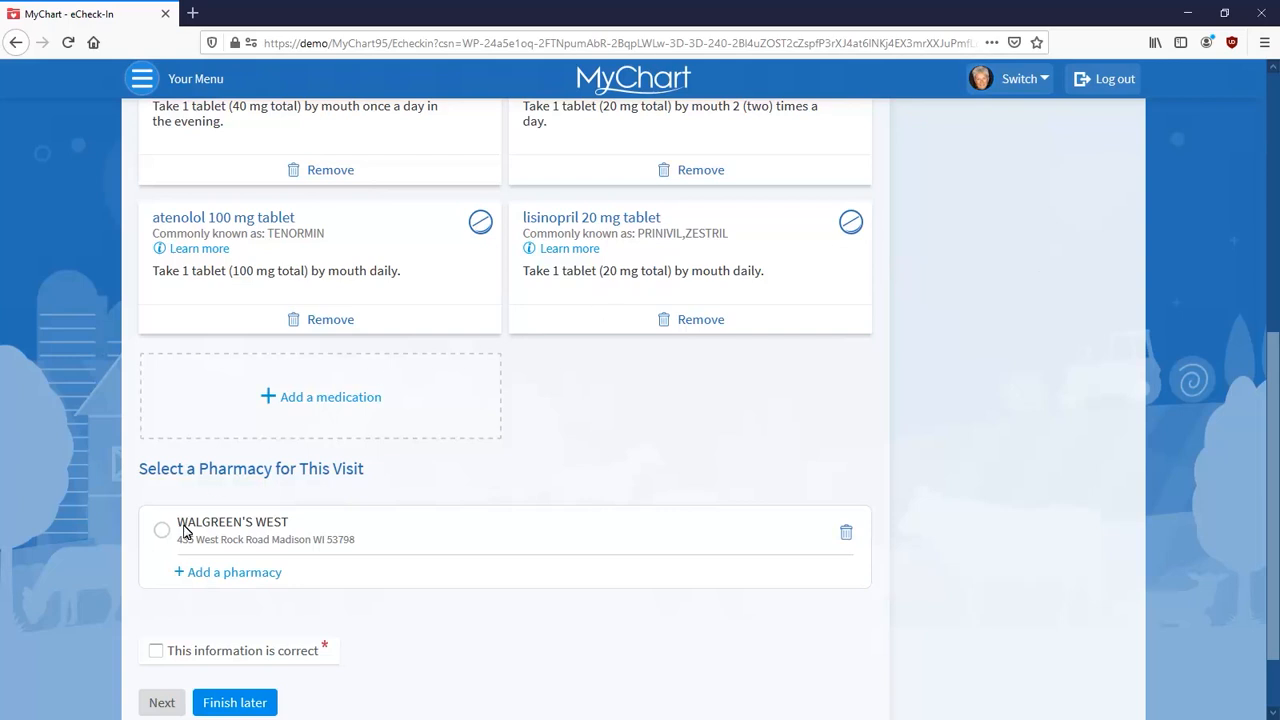
{"action": "left_click", "coordinate": [155, 650]}
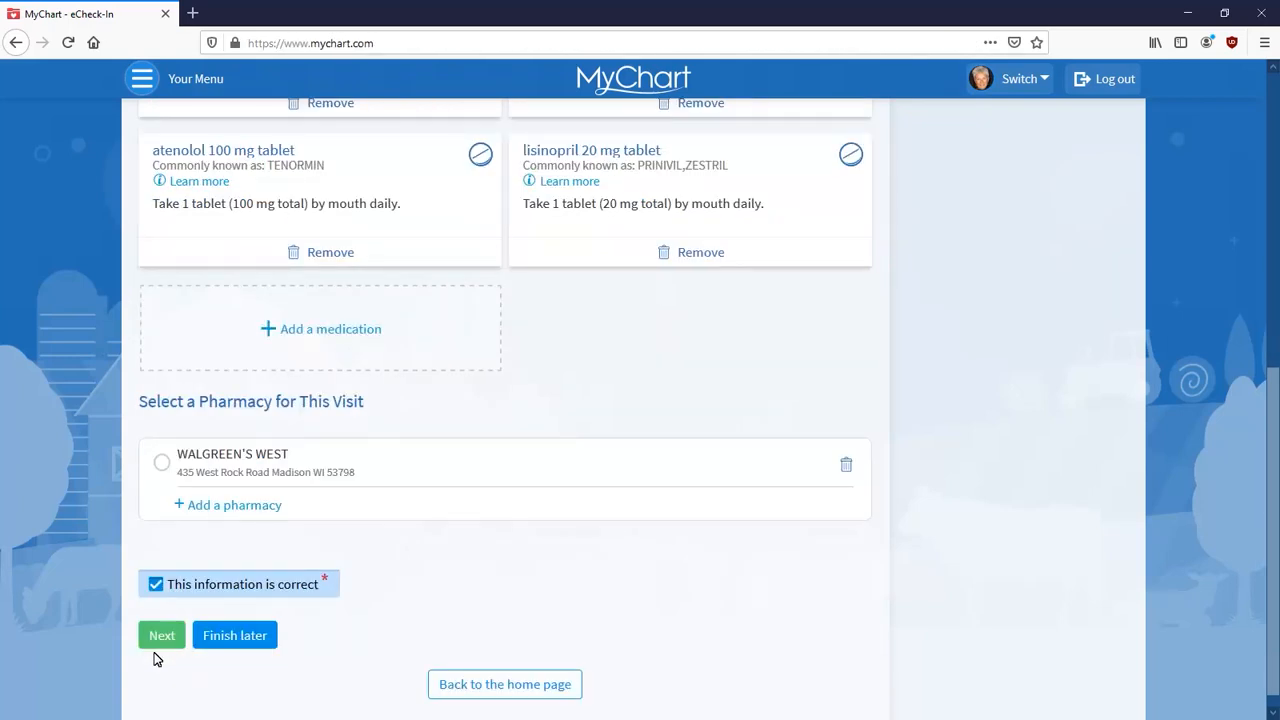
{"action": "left_click", "coordinate": [161, 635]}
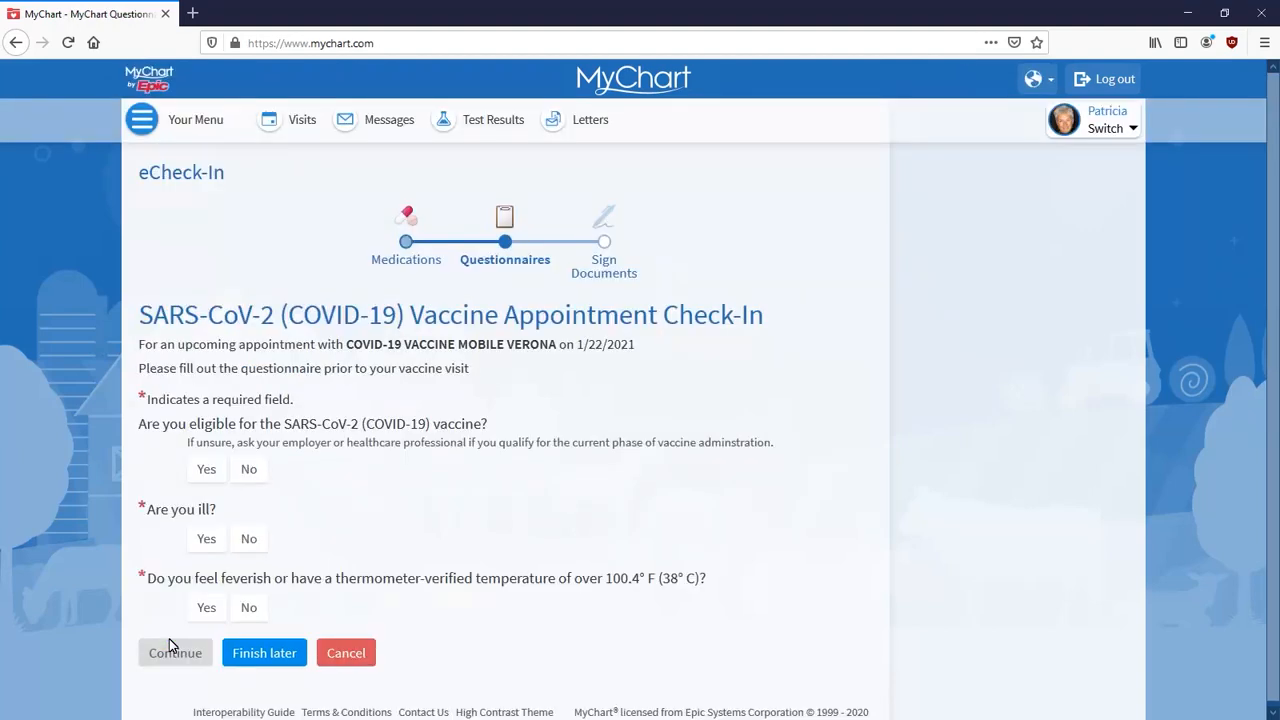
- Answer Yes to eligible, No to ill, No to fever, then submit the questionnaire
{"action": "left_click", "coordinate": [206, 469]}
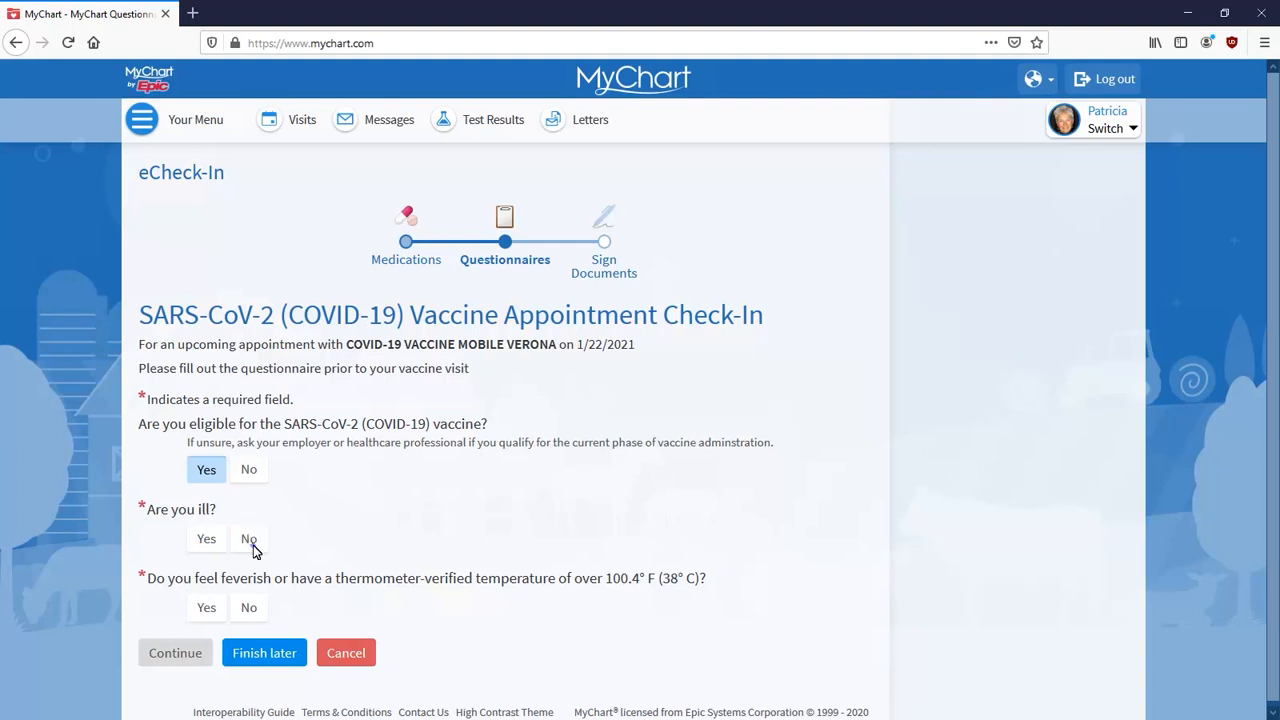
{"action": "left_click", "coordinate": [248, 538]}
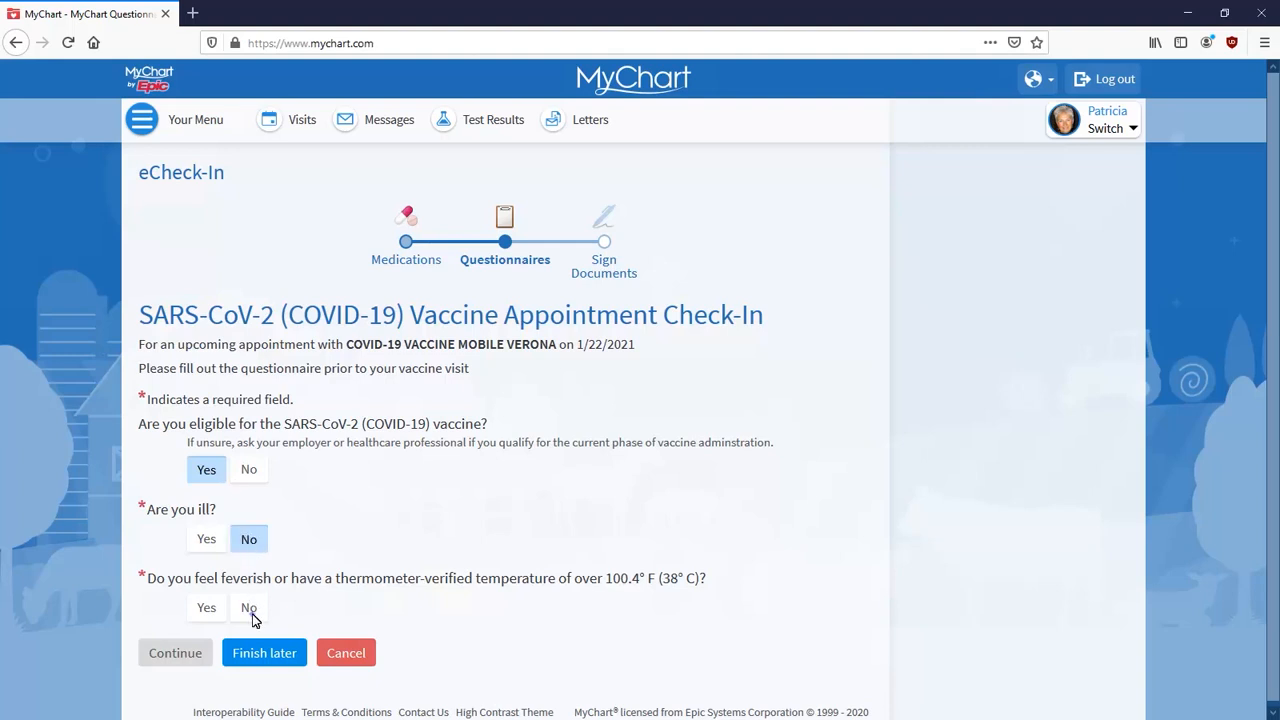
{"action": "left_click", "coordinate": [249, 607]}
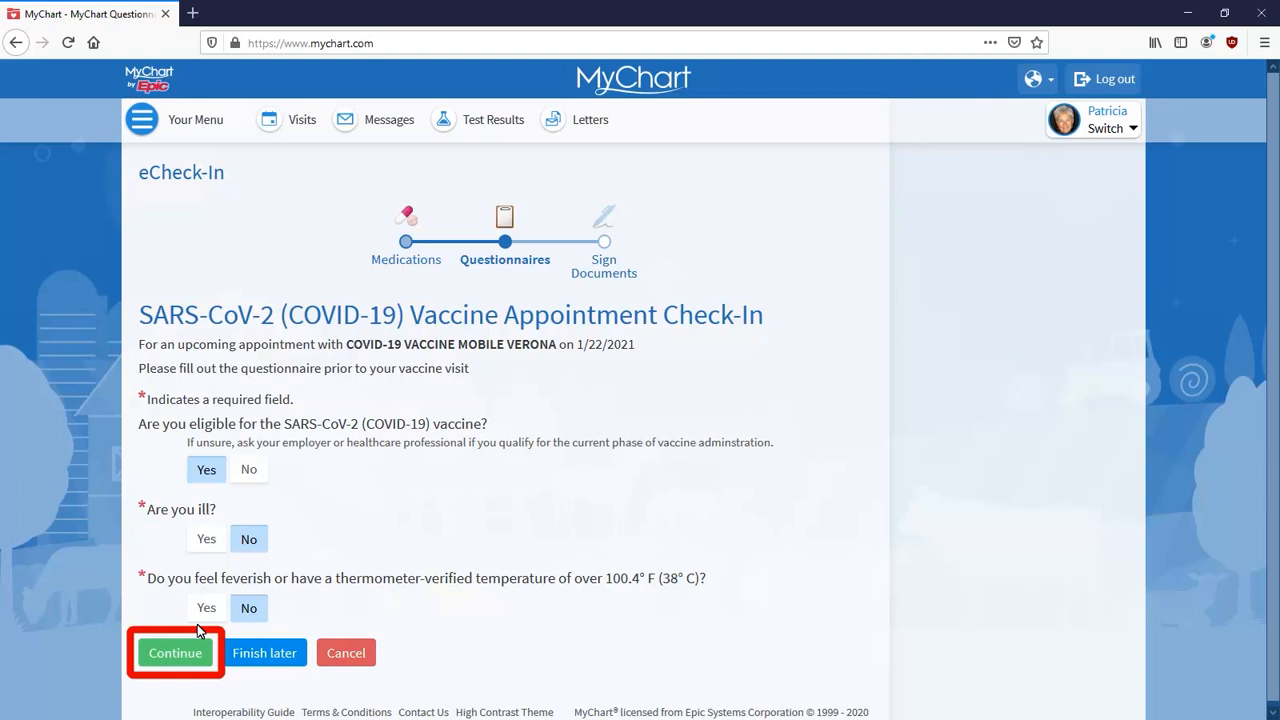
{"action": "left_click", "coordinate": [175, 652]}
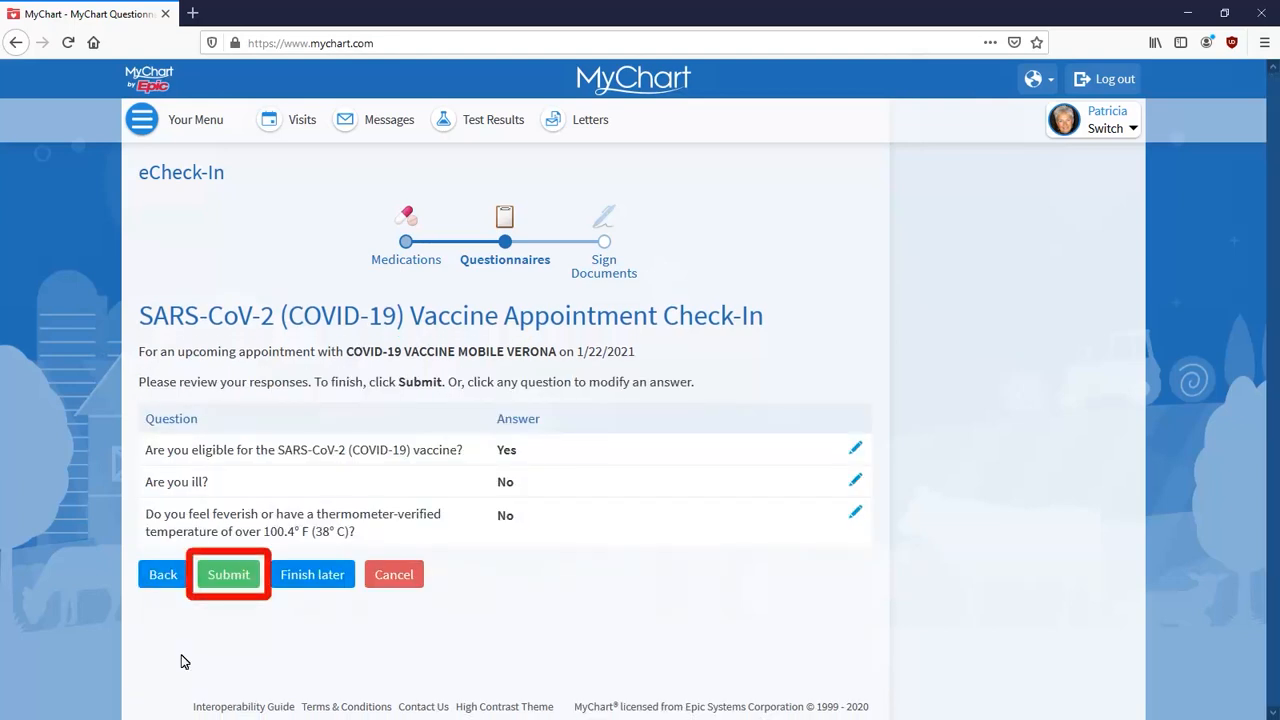
{"action": "left_click", "coordinate": [228, 574]}
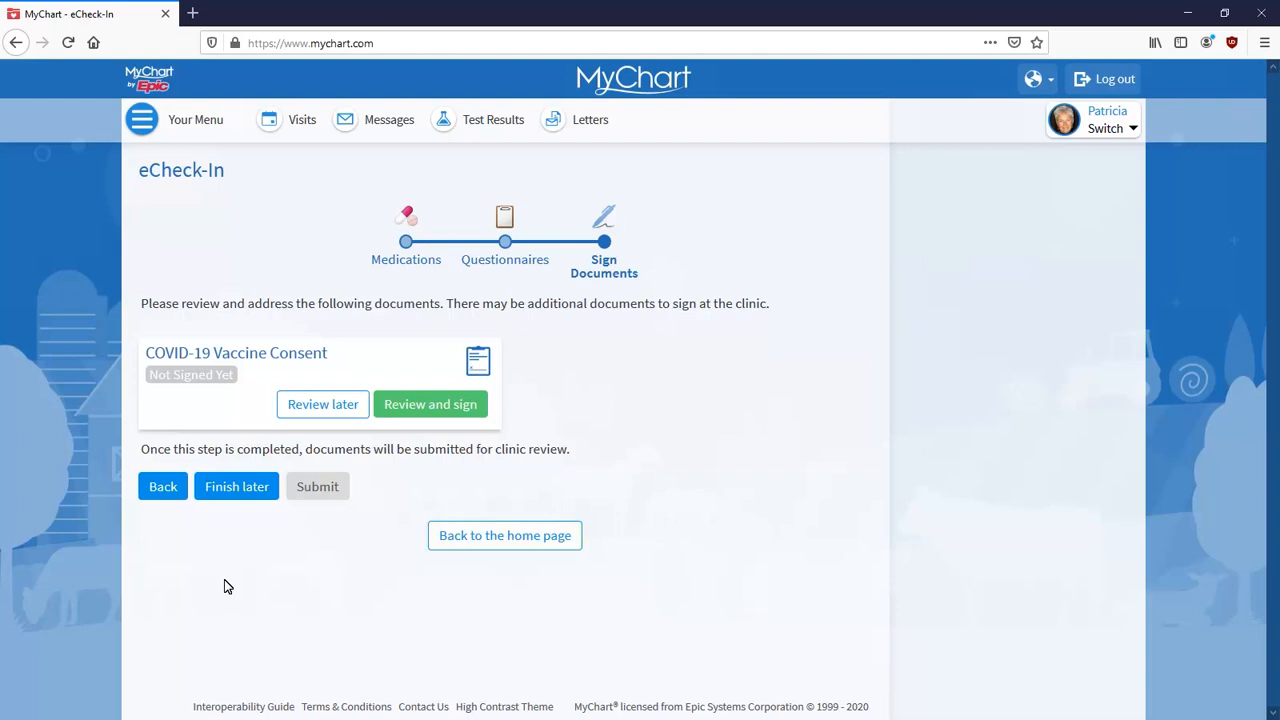
{"action": "mouse_move", "coordinate": [446, 414]}
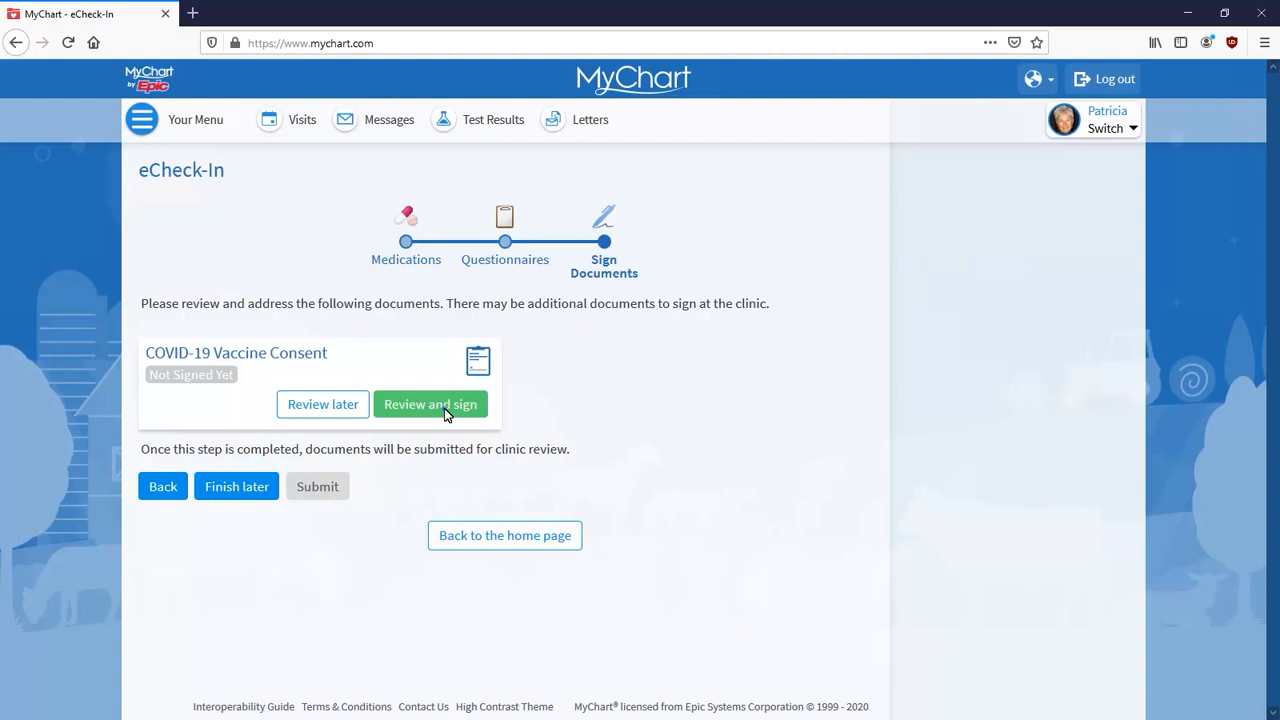
- Choose 'Review and sign' on the COVID-19 Vaccine Consent card
{"action": "left_click", "coordinate": [430, 404]}
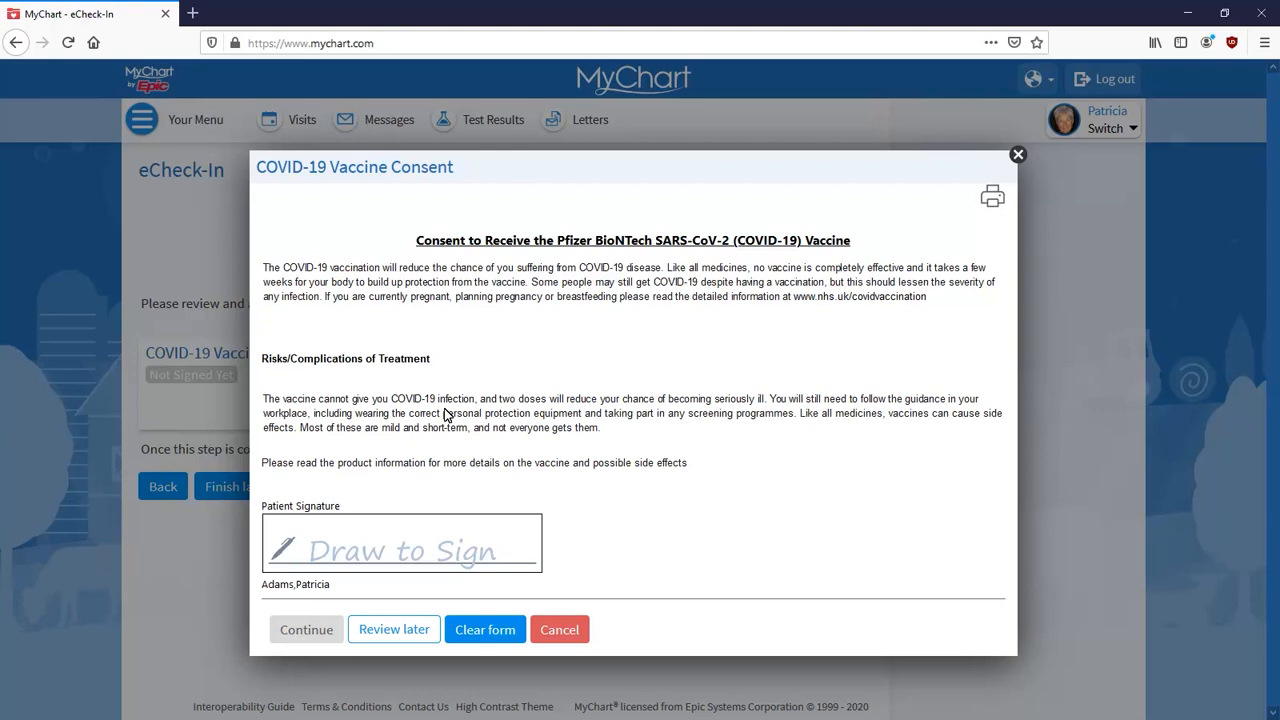
- Draw the patient signature, accept it, and continue so the consent is marked signed
{"action": "left_click", "coordinate": [400, 545]}
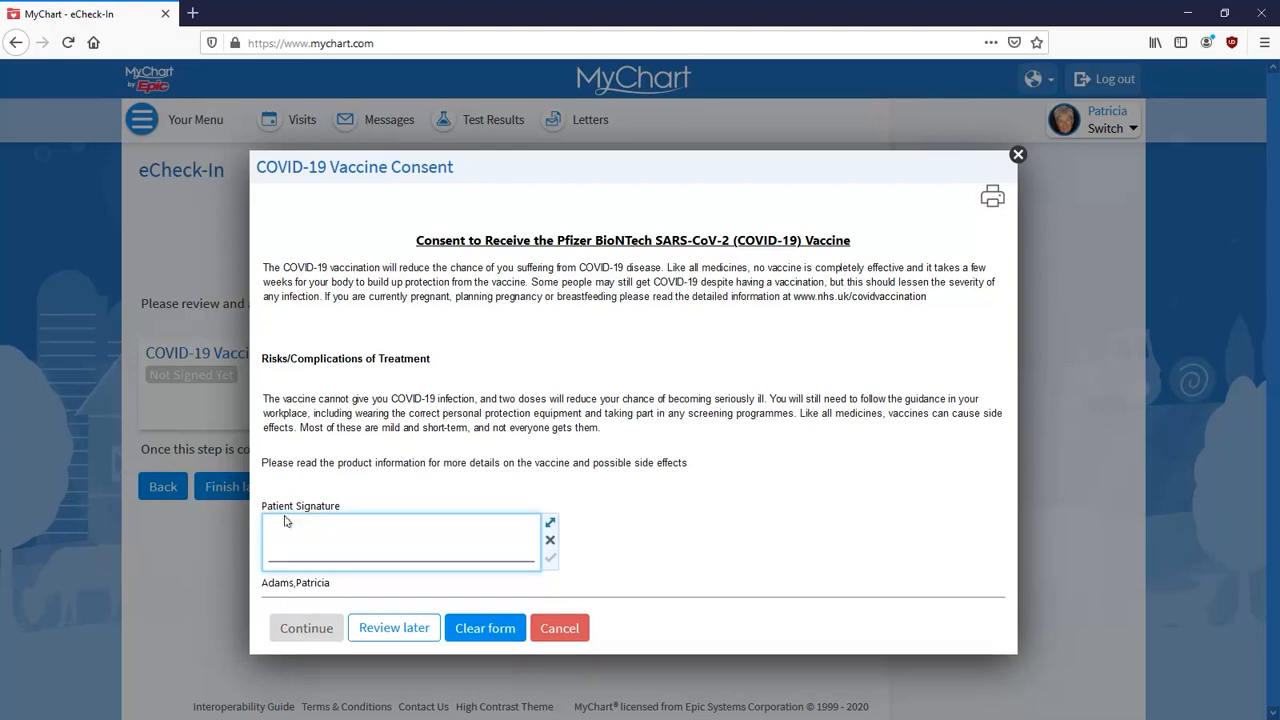
{"action": "left_click_drag", "start_coordinate": [285, 540], "coordinate": [375, 555]}
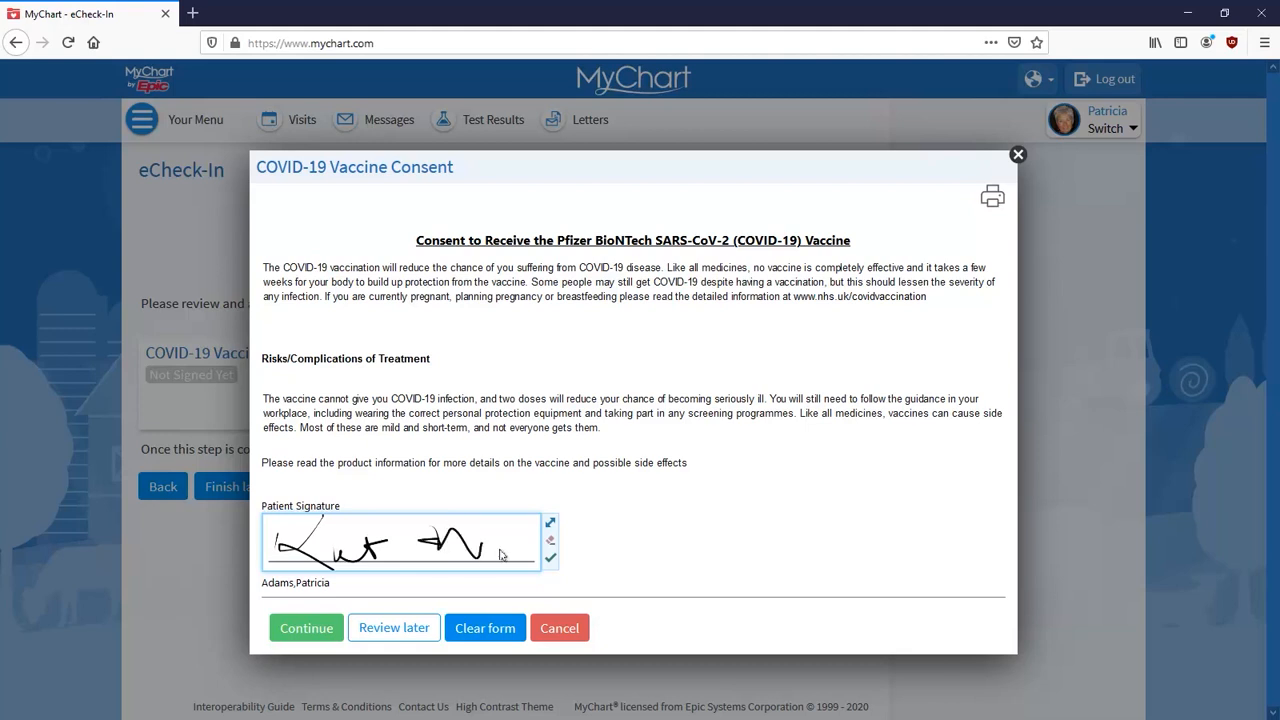
{"action": "left_click", "coordinate": [551, 557]}
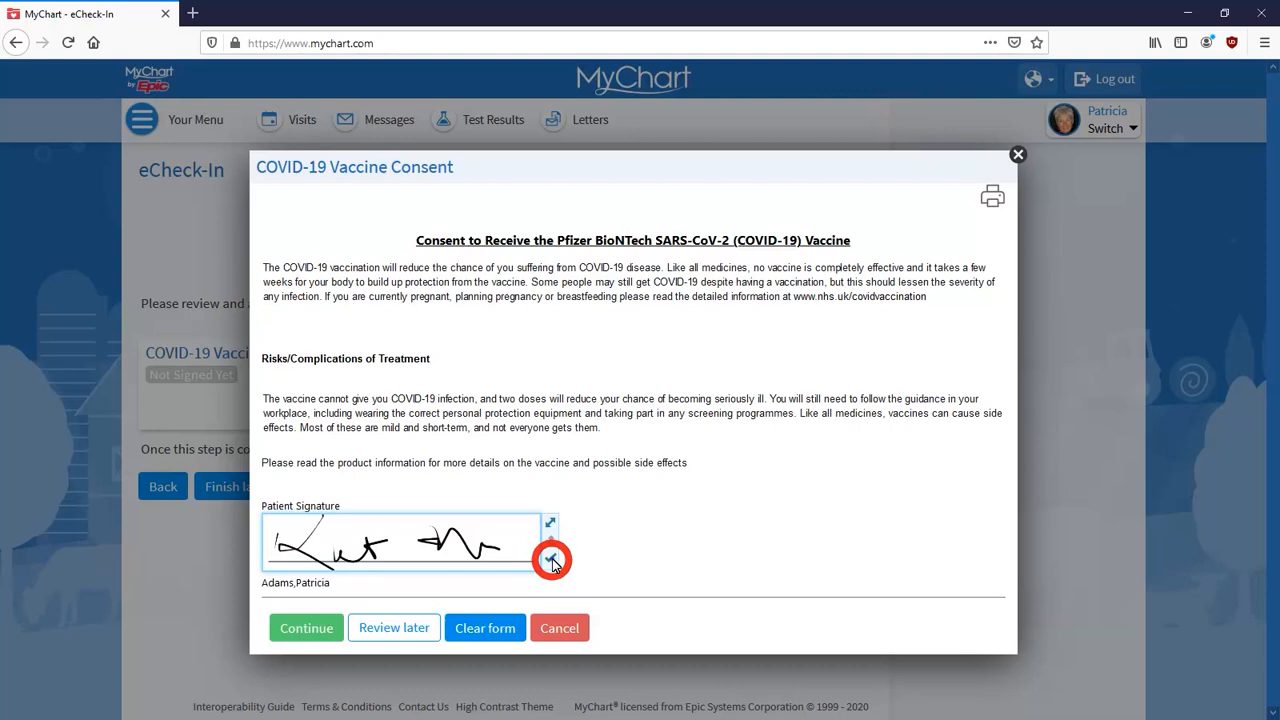
{"action": "left_click", "coordinate": [552, 558]}
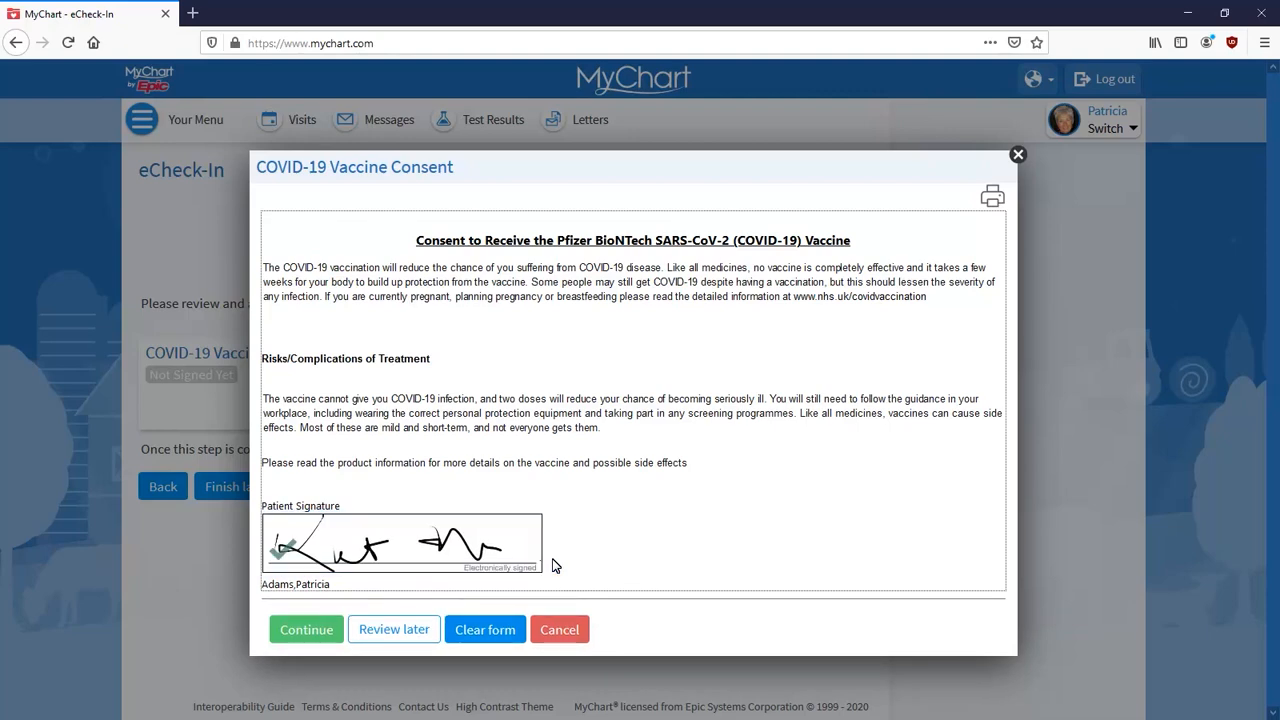
{"action": "left_click", "coordinate": [306, 629]}
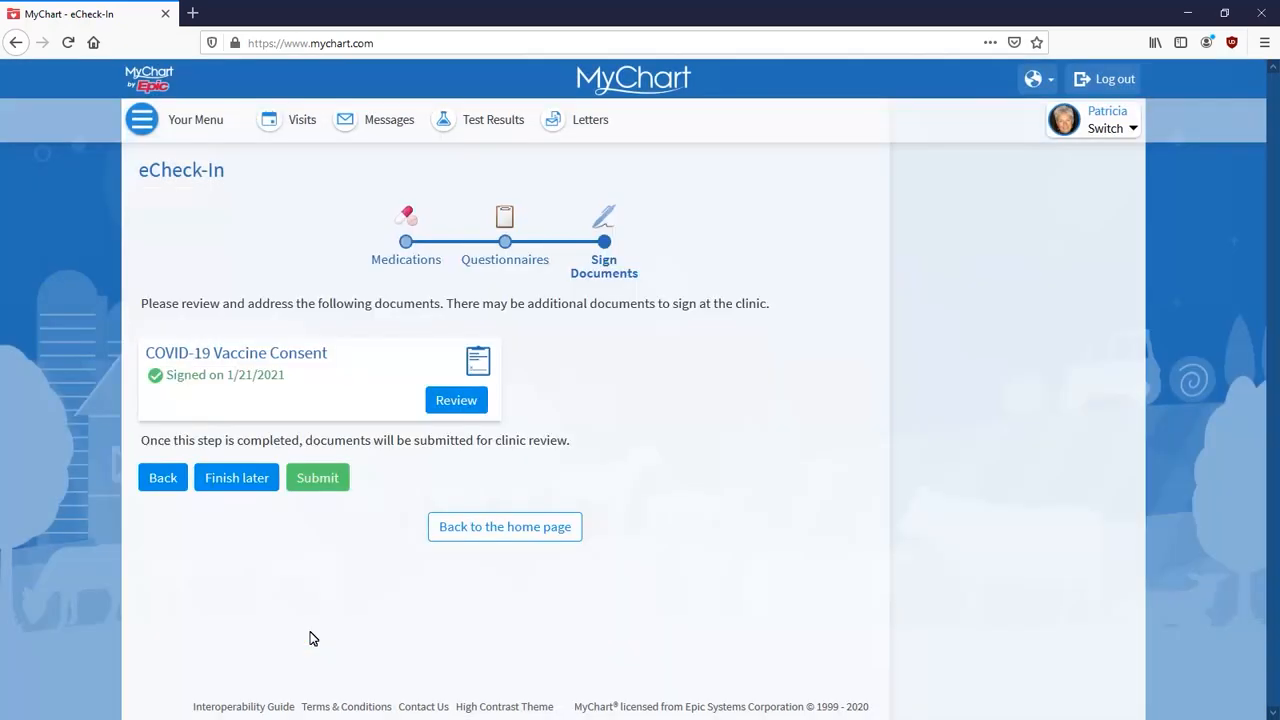
{"action": "mouse_move", "coordinate": [323, 501]}
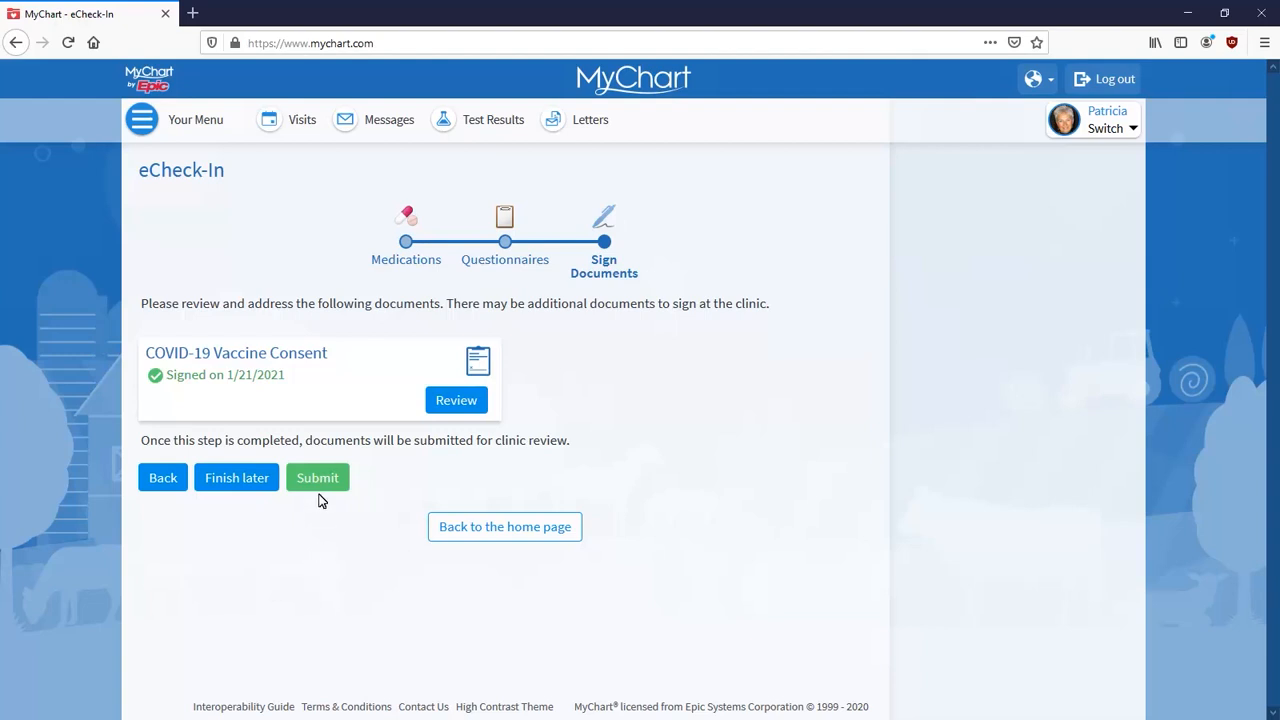
- Submit the eCheck-In to show the confirmation with the check-in barcode
{"action": "left_click", "coordinate": [317, 477]}
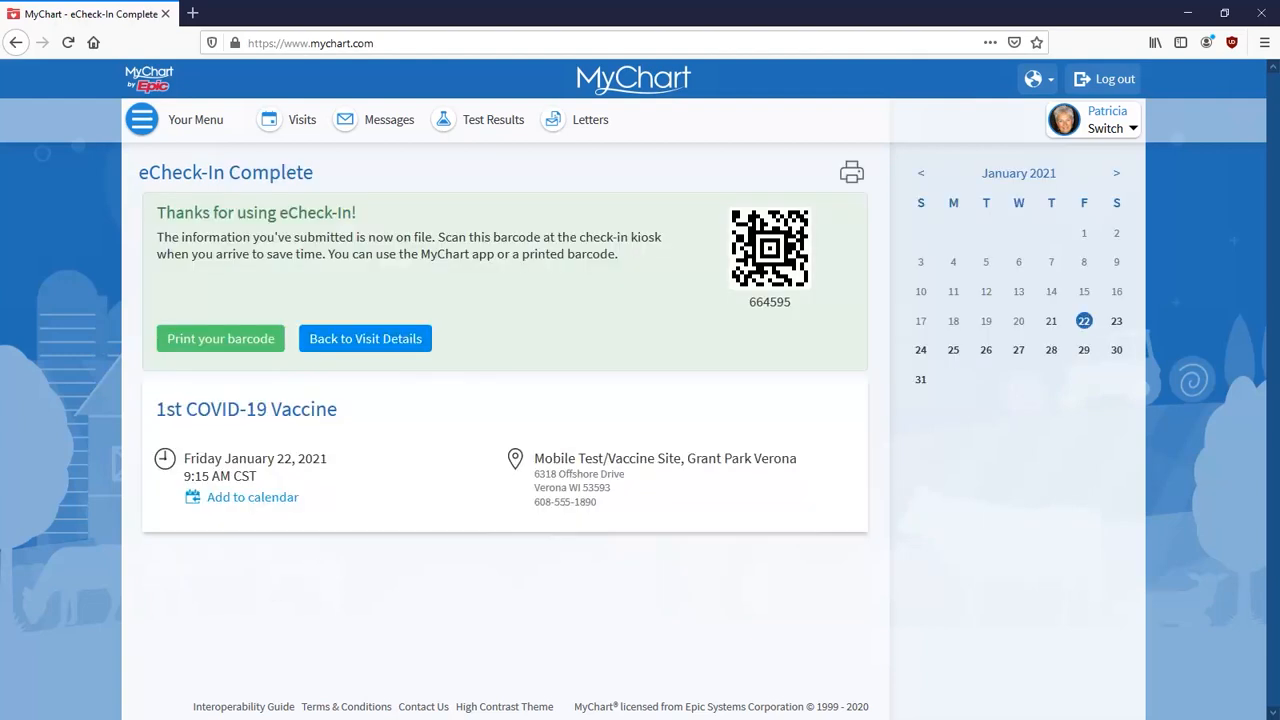